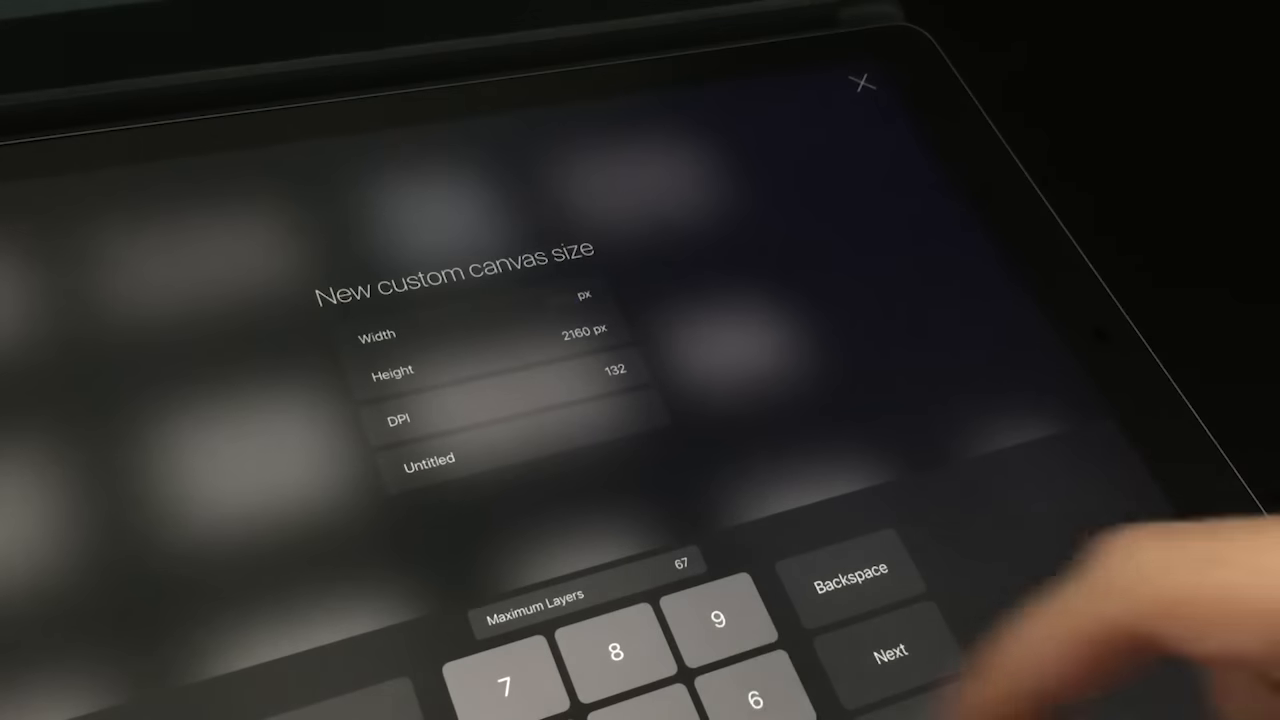
- Enter a canvas width of 3500 px and proceed to the next field
text(3500)
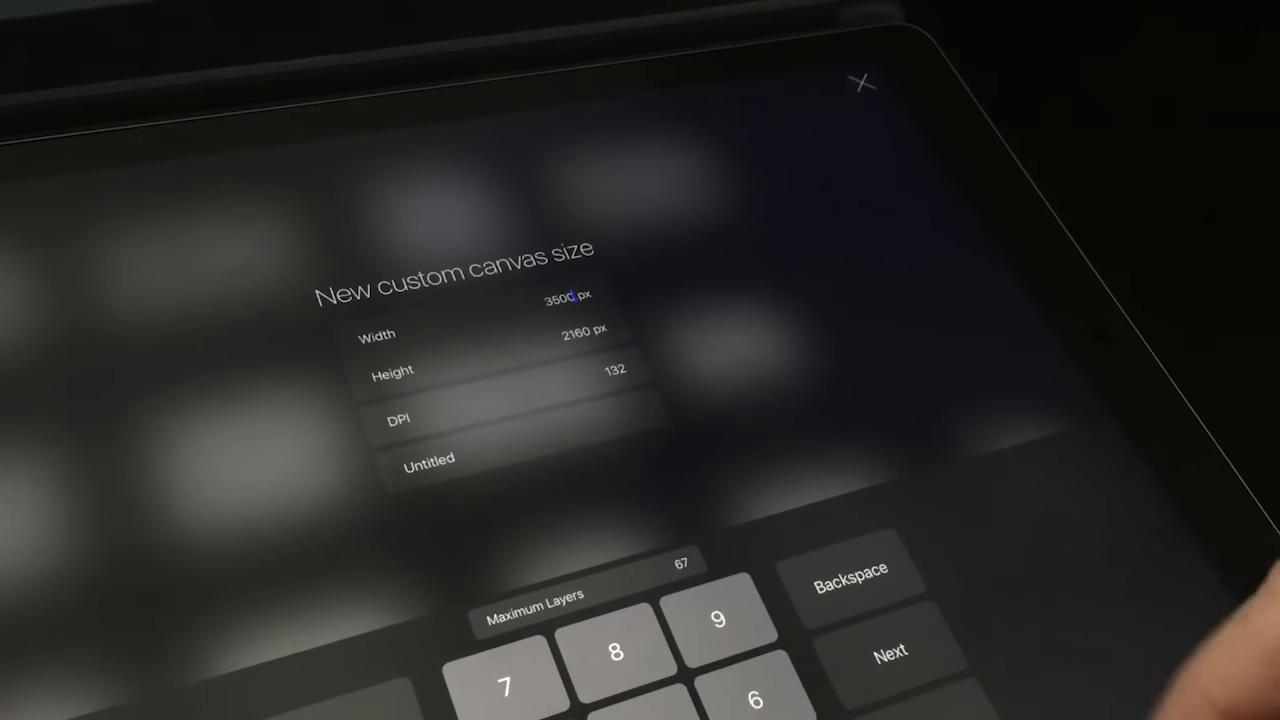
click(888, 652)
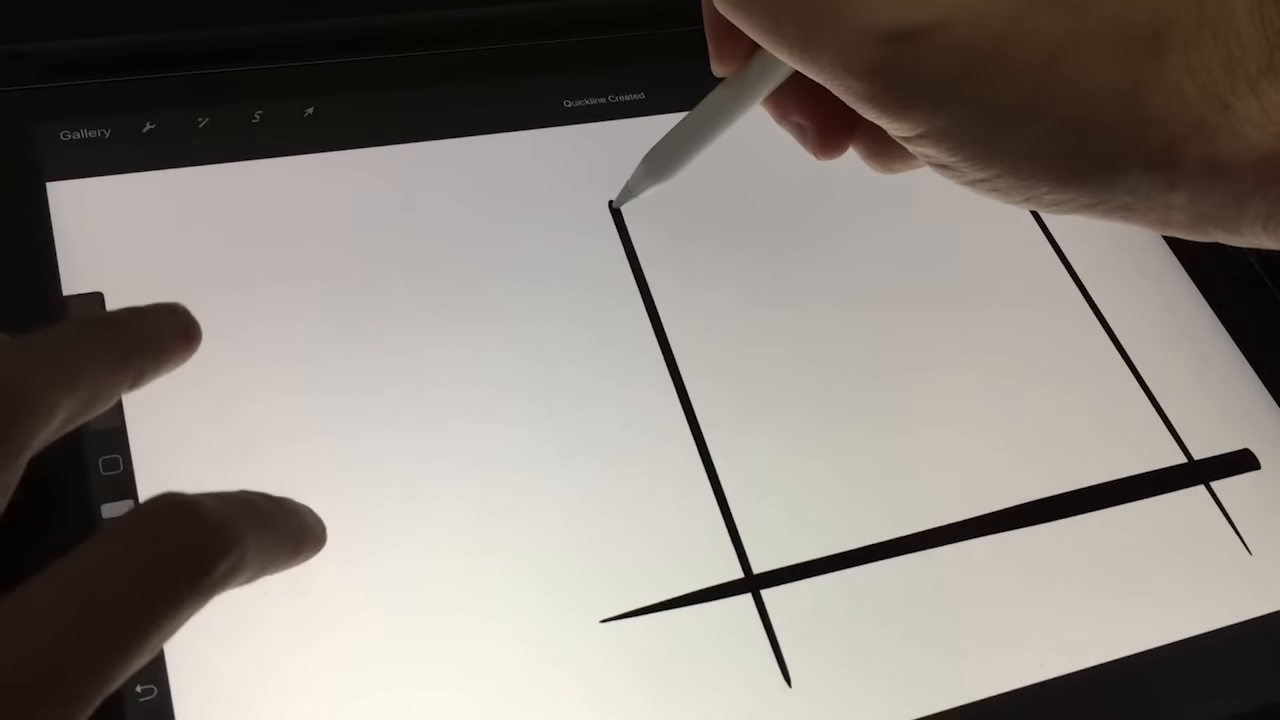
- Draw a straight QuickShape-snapped border line across the canvas
drag(610, 200, 1030, 160)
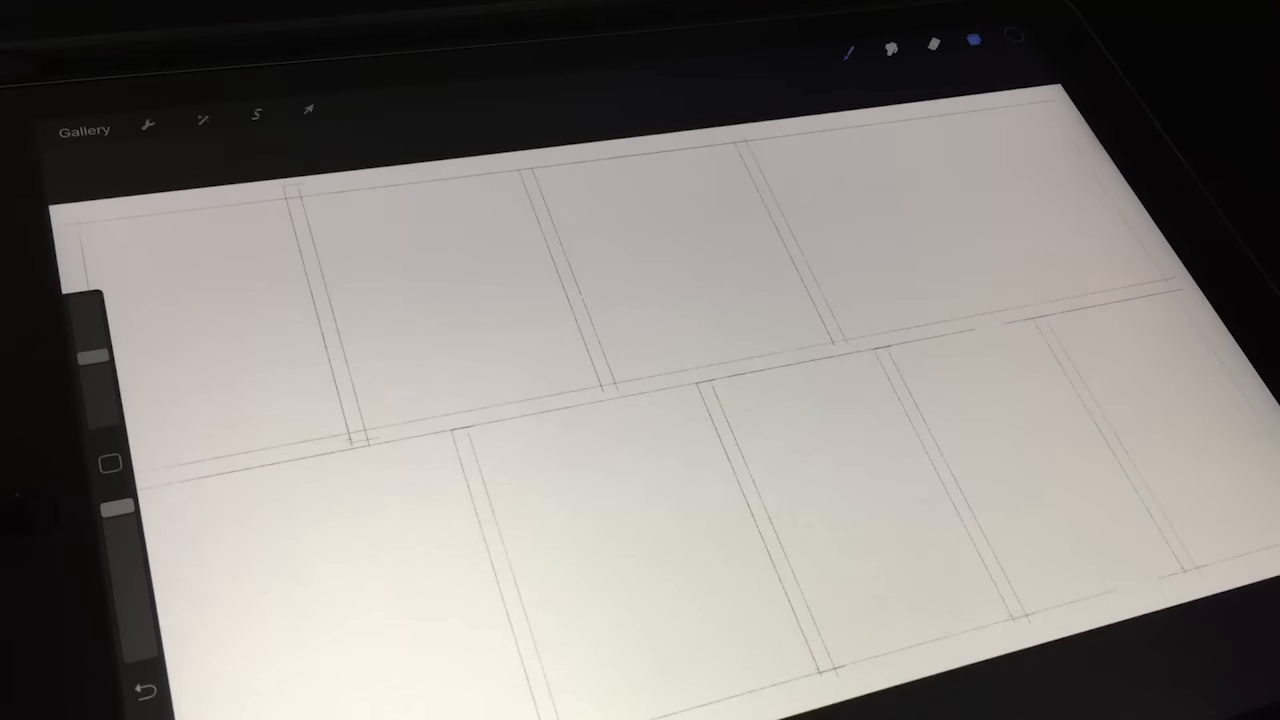
- Lasso the double vertical border in the lower row and ready it for transforming
click(256, 112)
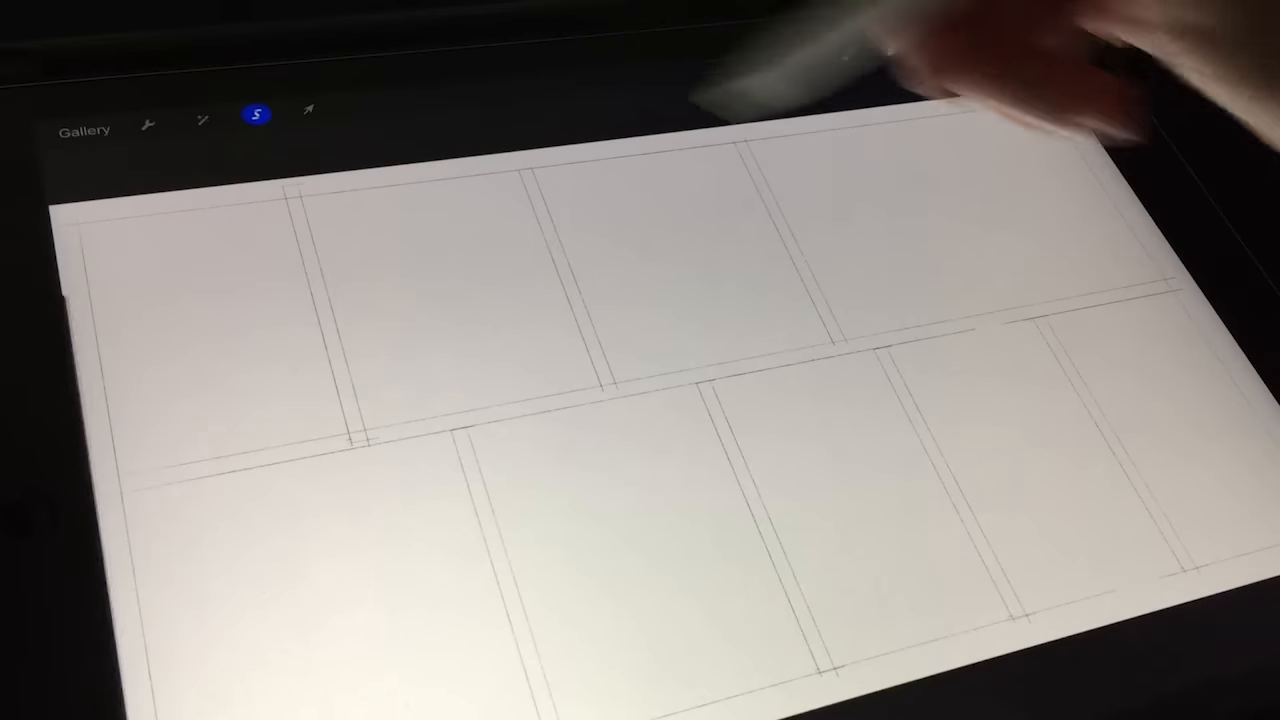
drag(850, 340, 972, 584)
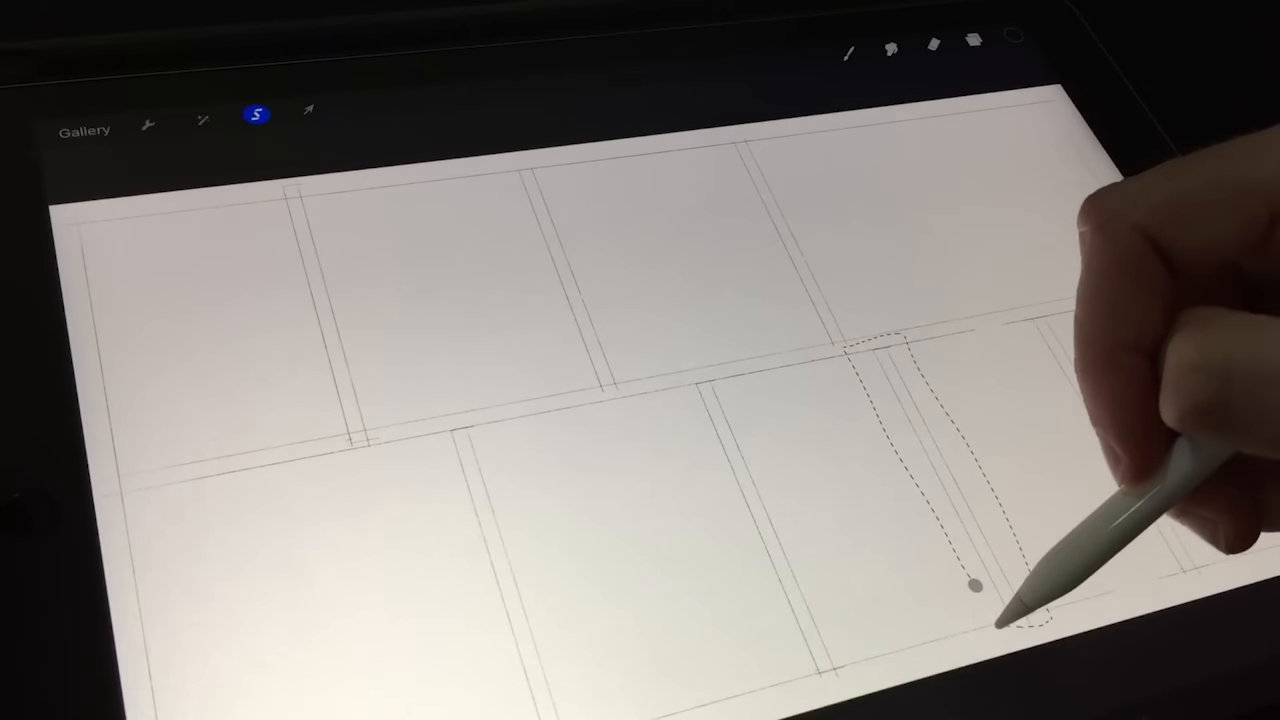
click(310, 110)
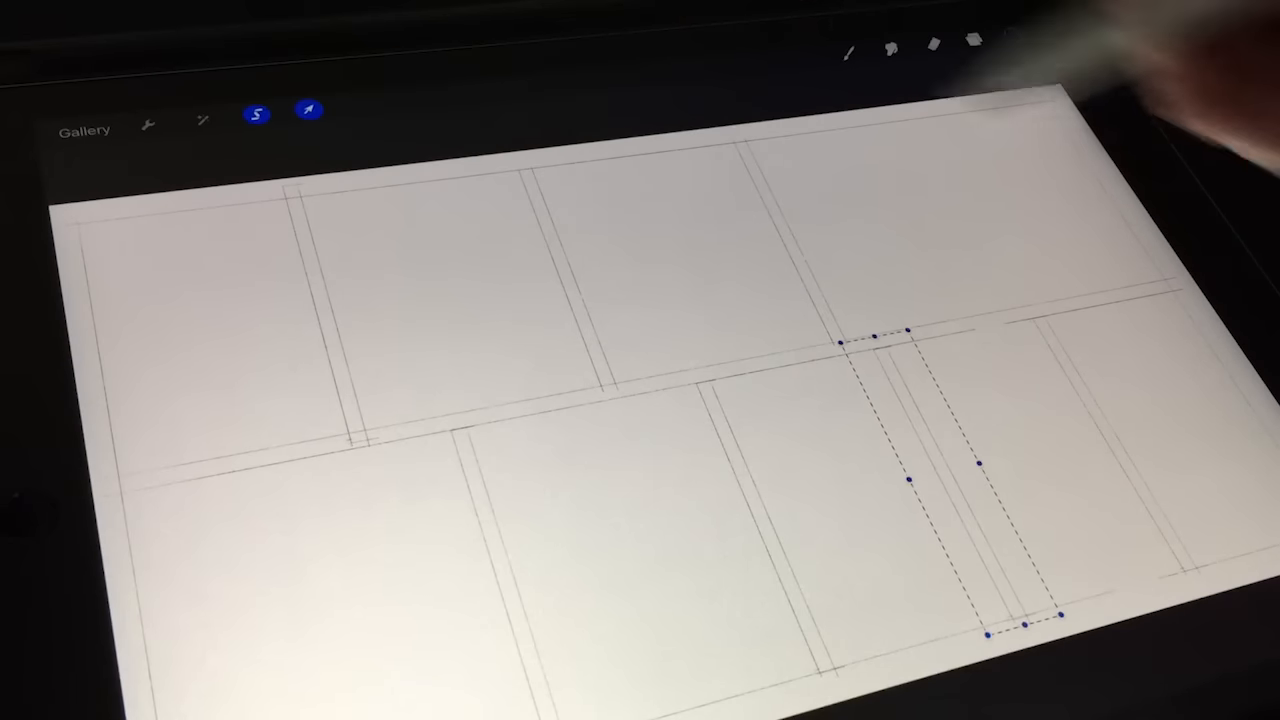